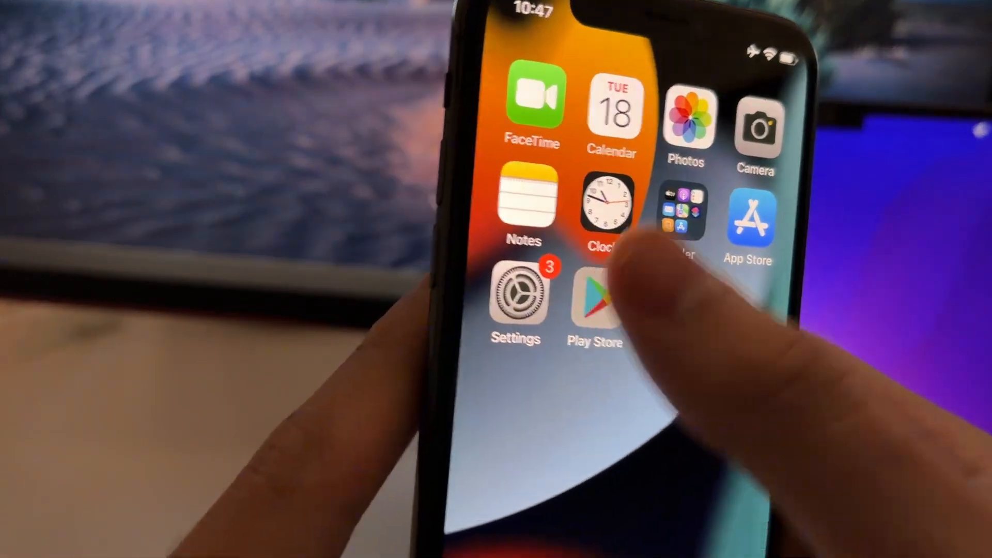
Launch the Play Store app from the home screen and browse its feed
click(594, 298)
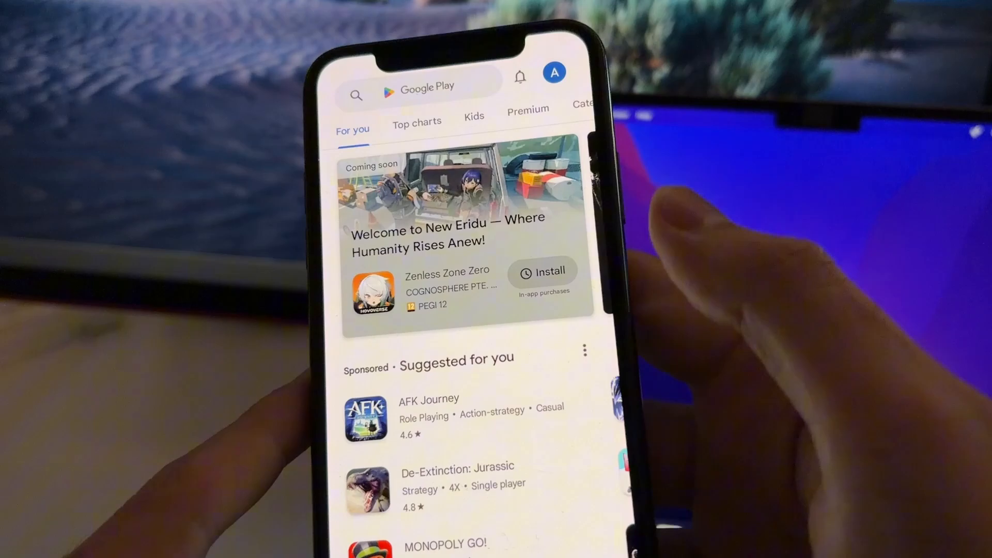
scroll(down, 3)
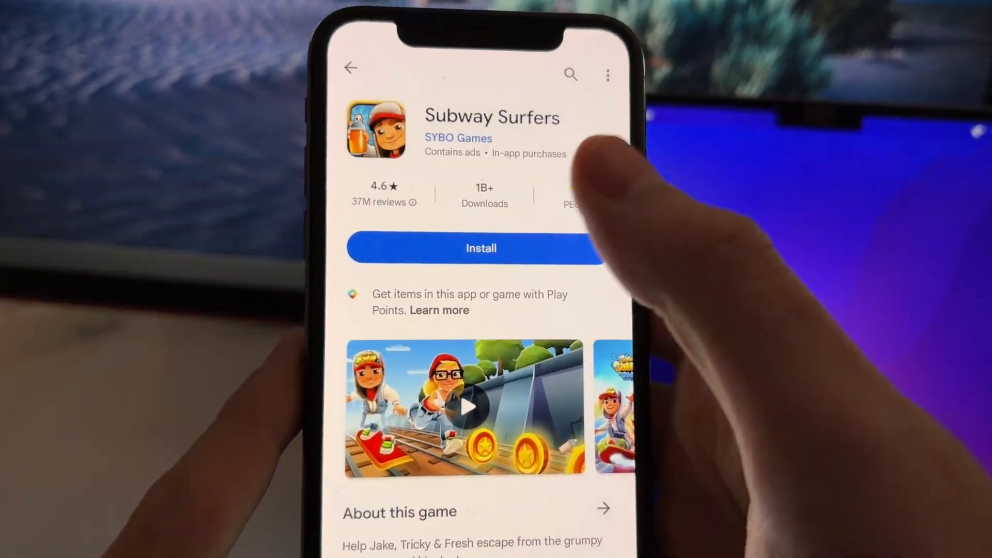
click(481, 248)
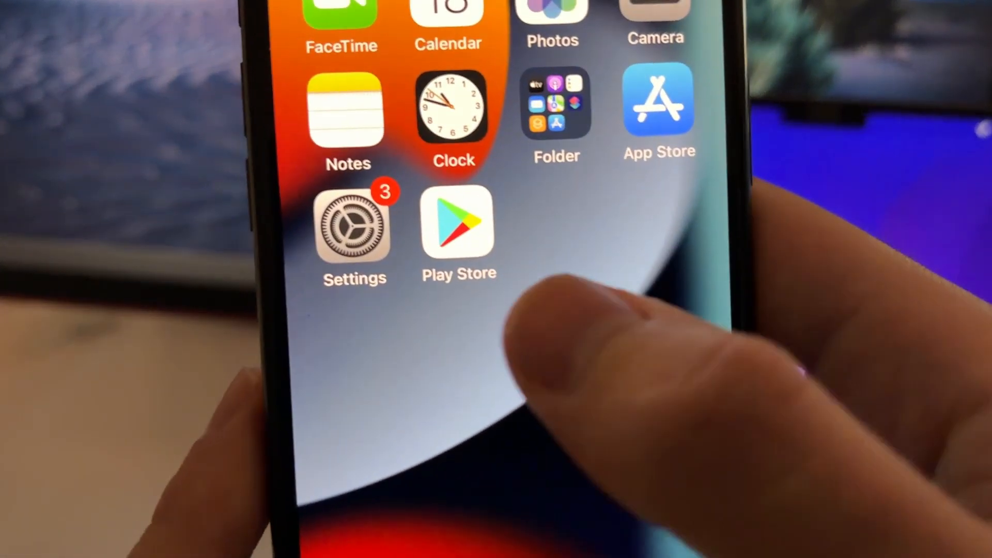
Change an option further down the iPhone Settings list
click(354, 225)
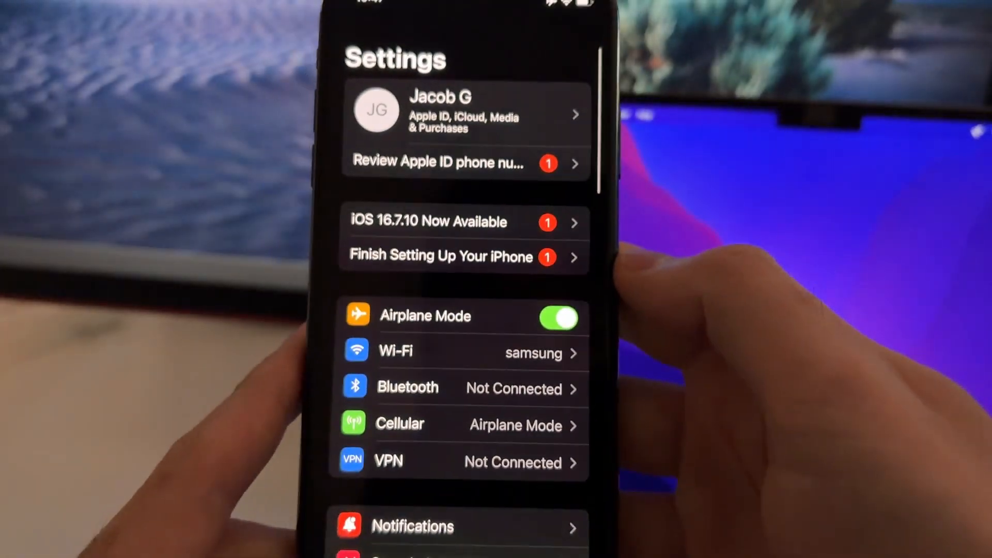
scroll(down, 3)
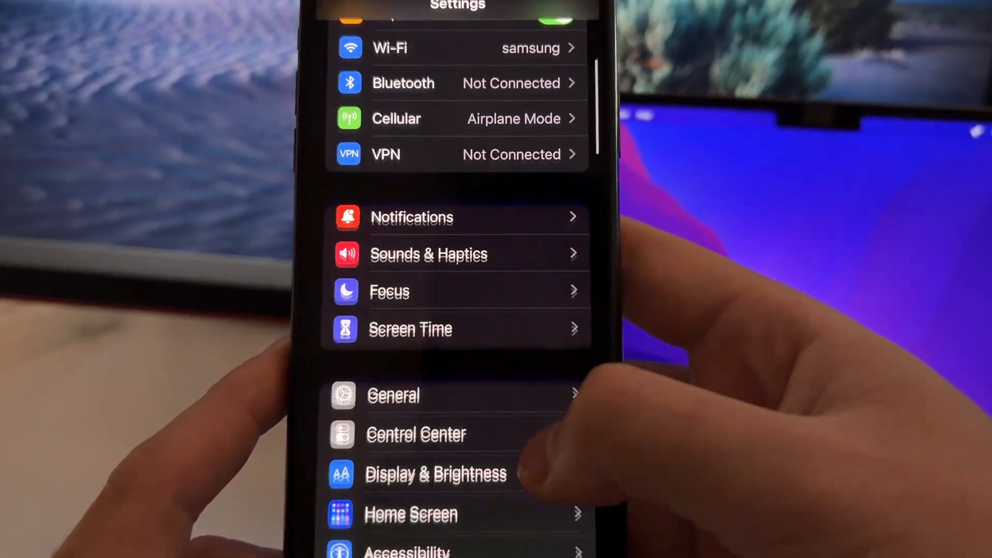
scroll(down, 3)
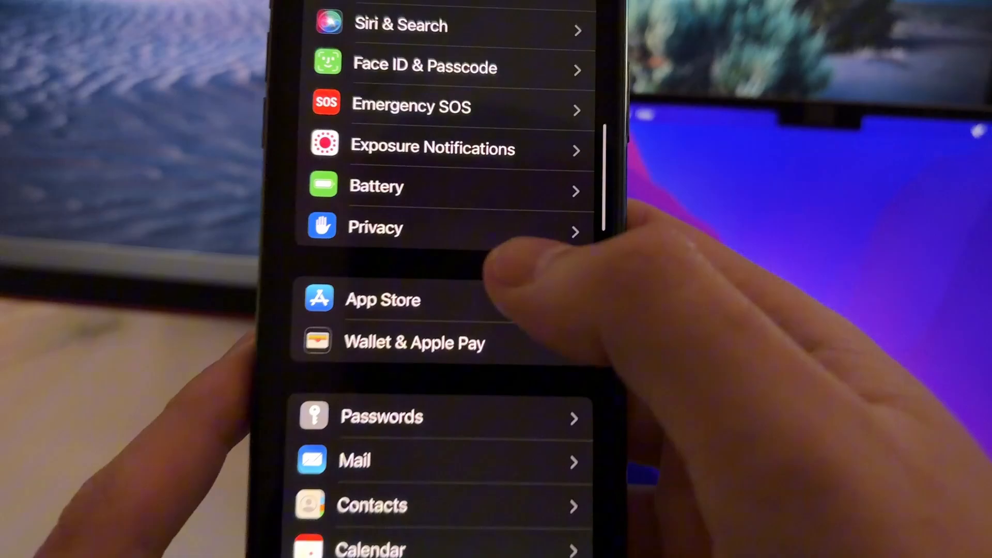
click(375, 186)
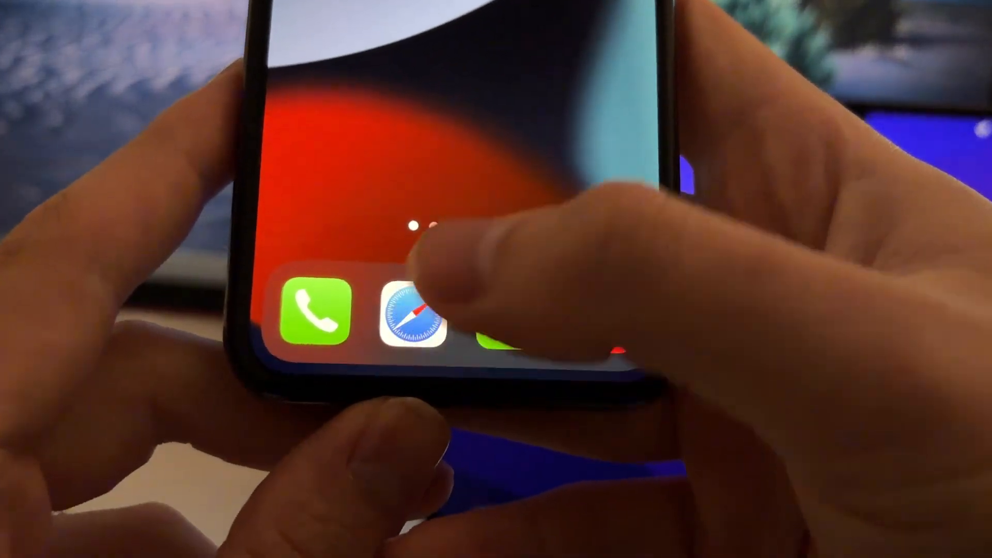
Load the appsafe.club website in Safari from the address bar
click(412, 316)
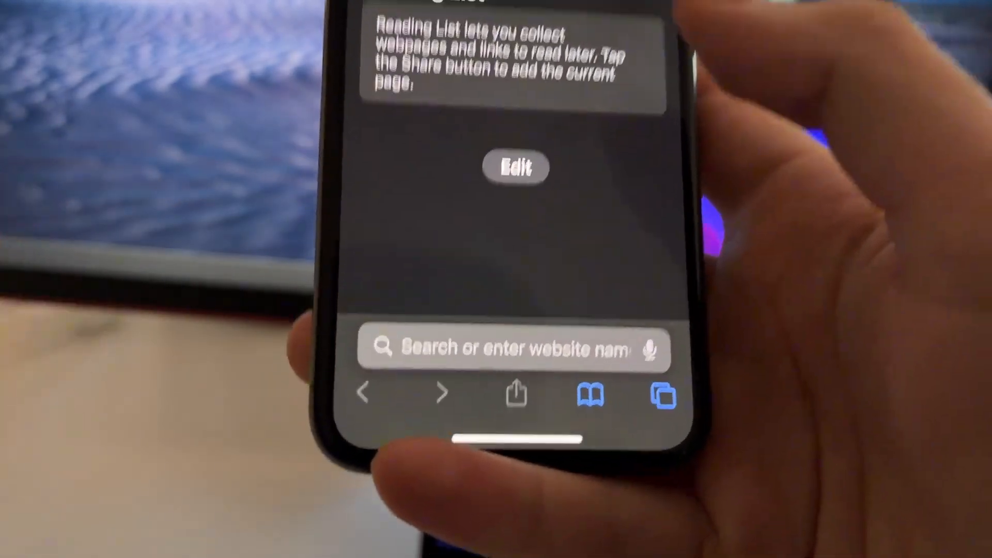
click(500, 350)
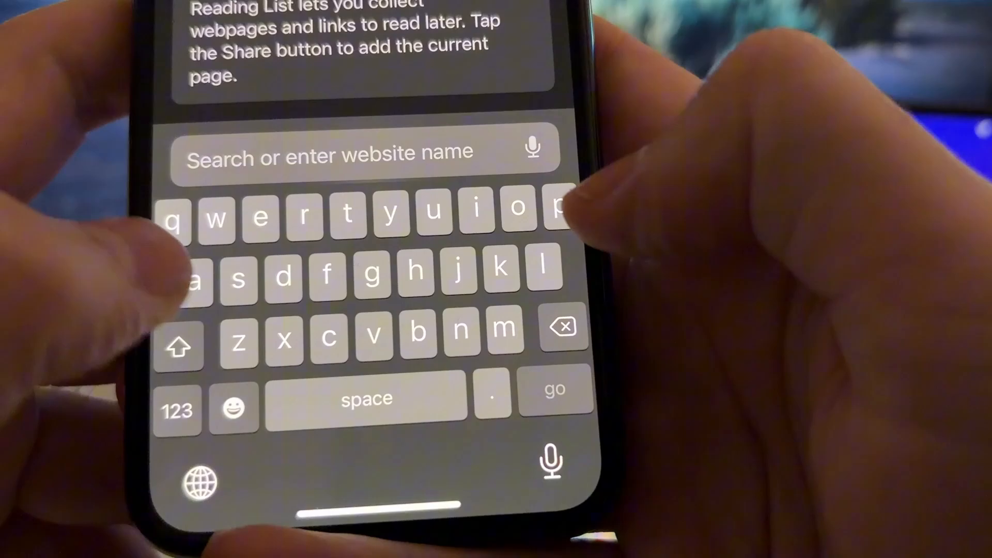
text(apple)
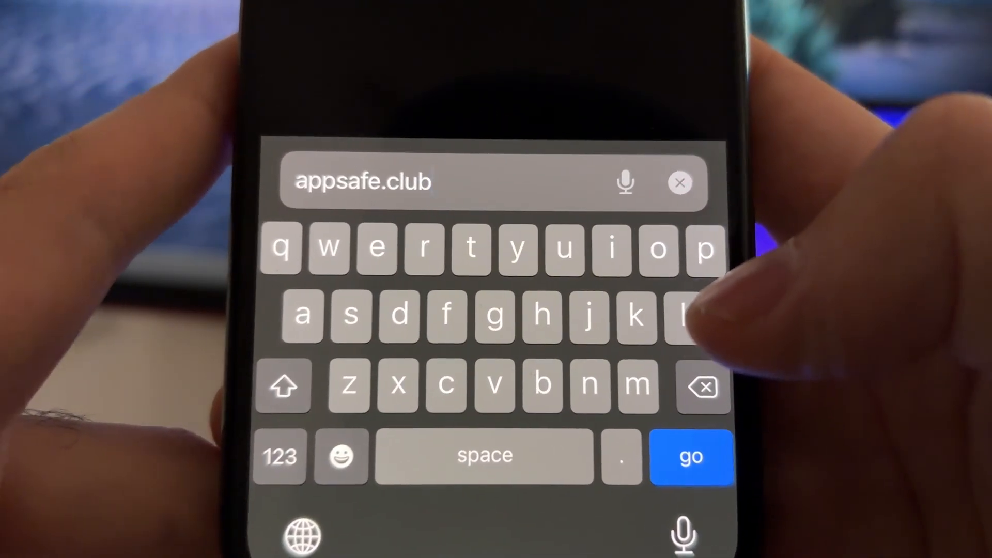
click(689, 456)
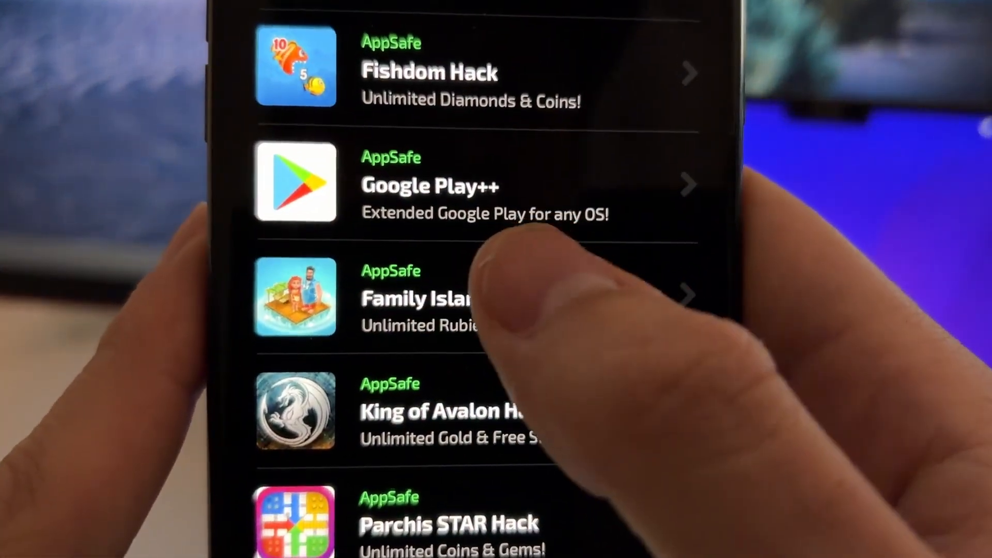
Start the Google Play++ injection from its AppSafe listing and confirm the install
scroll(down, 3)
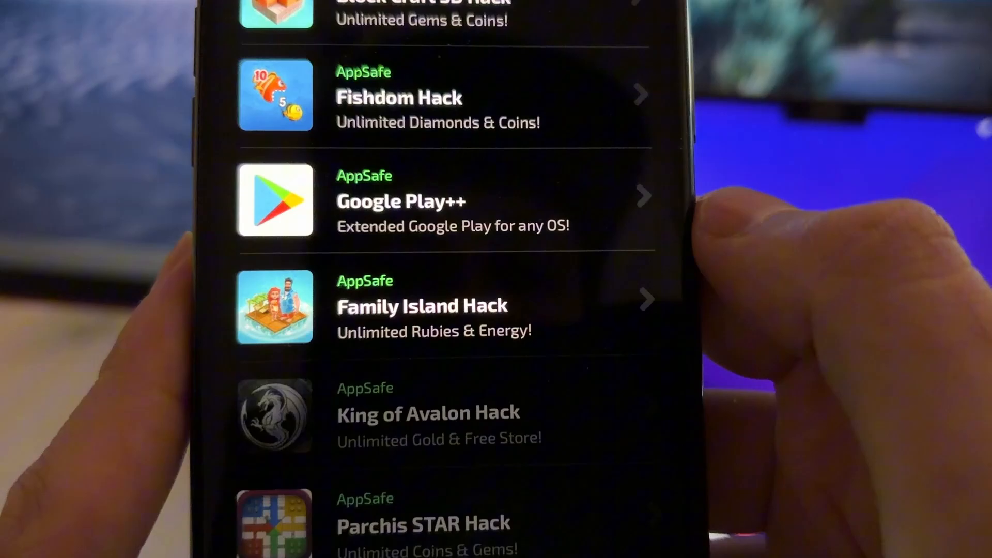
click(399, 201)
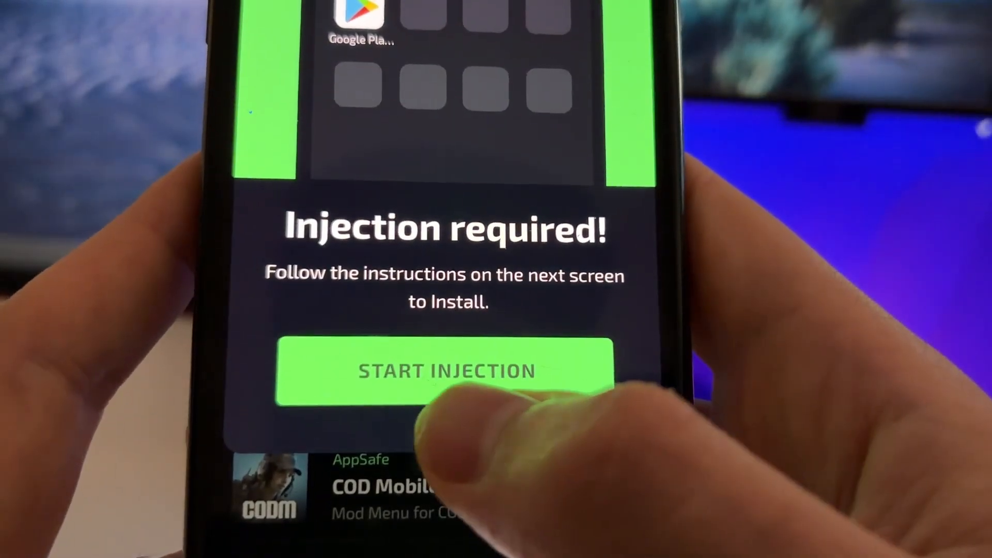
click(443, 371)
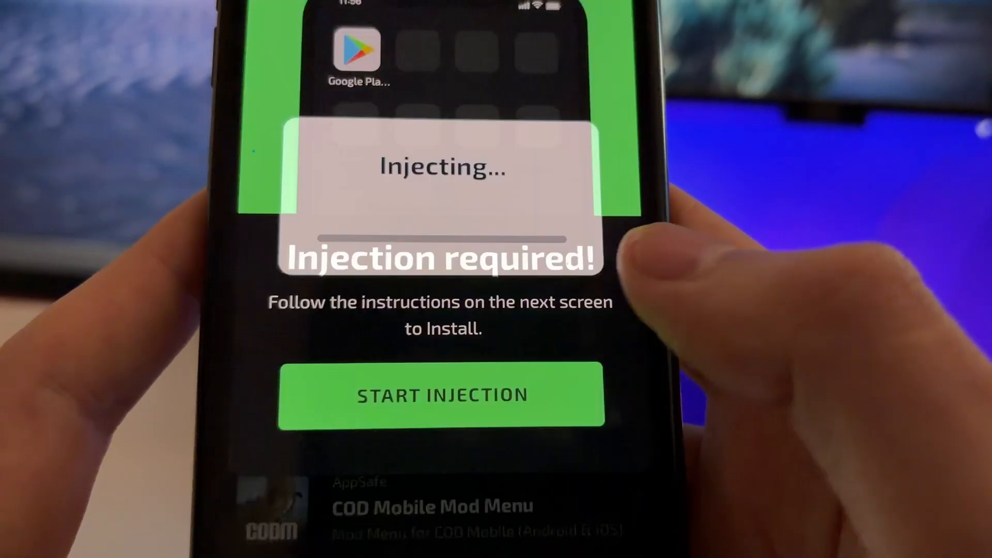
click(442, 394)
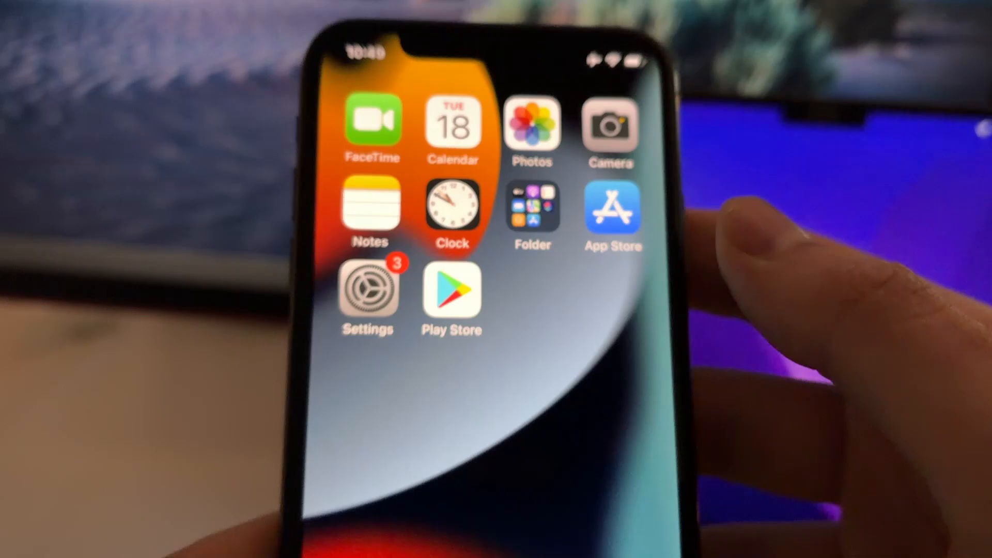
Launch Play Store from the home screen and scroll its For you games feed
click(452, 294)
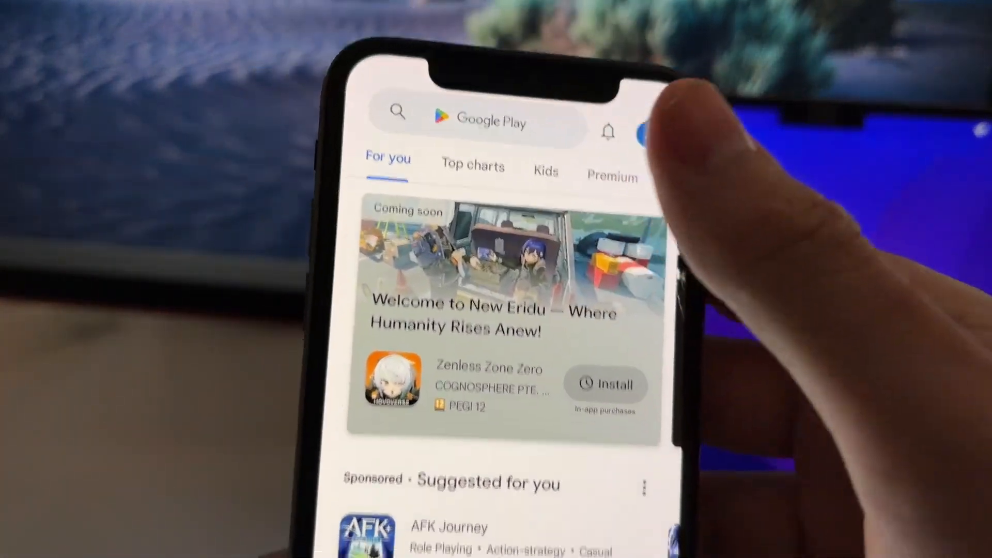
scroll(down, 3)
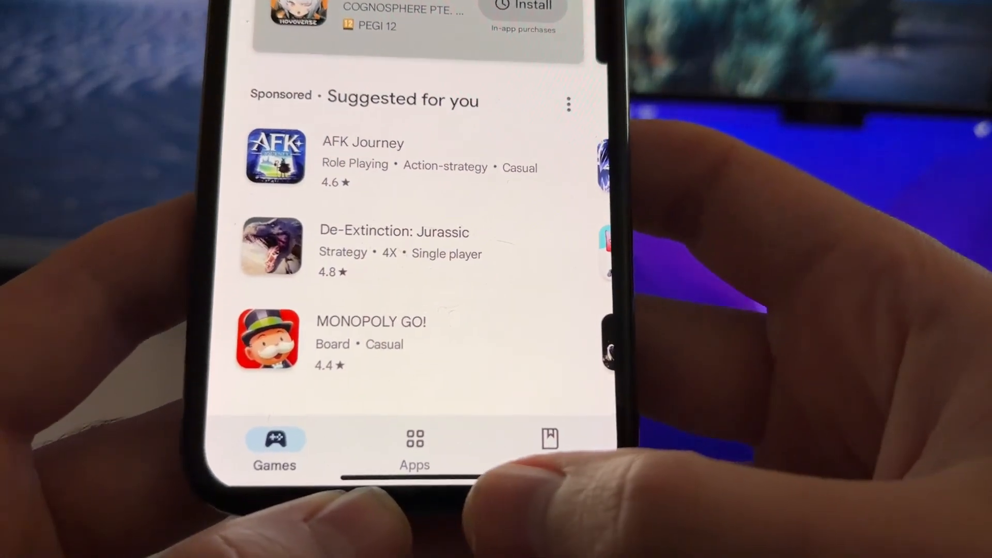